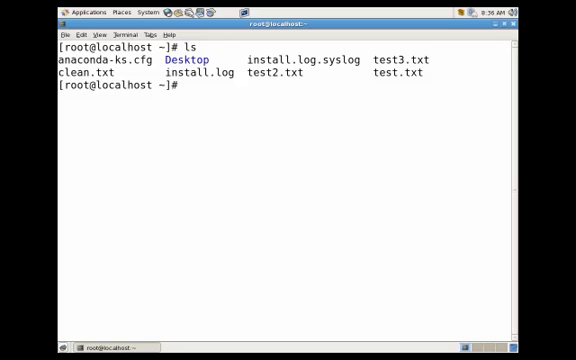
- Run cat test.txt to show the whole file, blank lines included
text(cat)
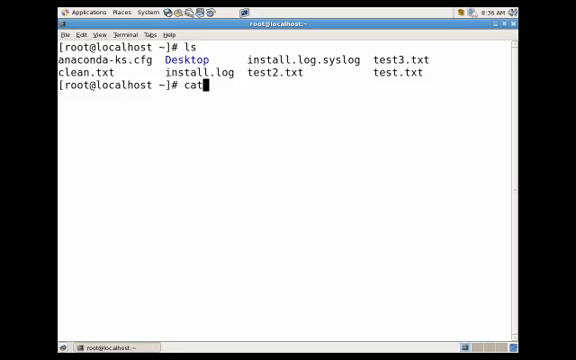
text(test.txt)
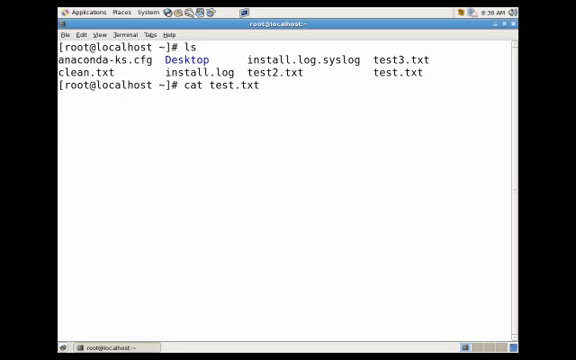
key(Return)
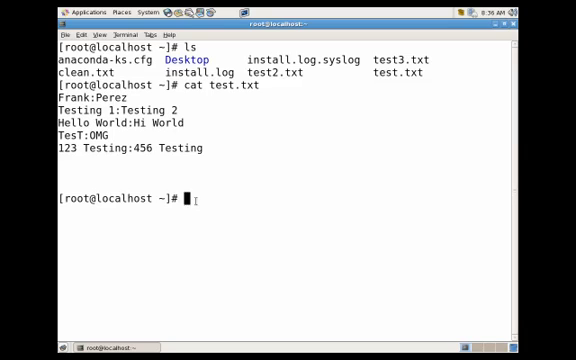
- Run sed -n '2p' test.txt to print only line 2, Testing 1:Testing 2
text(sed -)
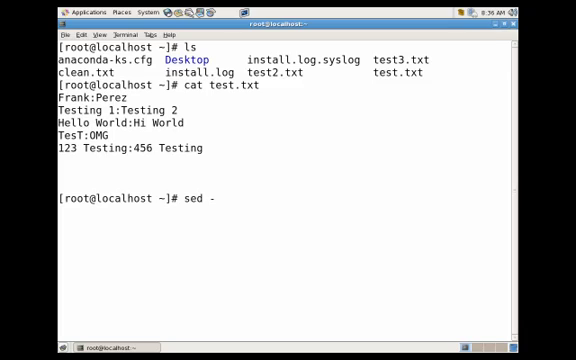
text(n)
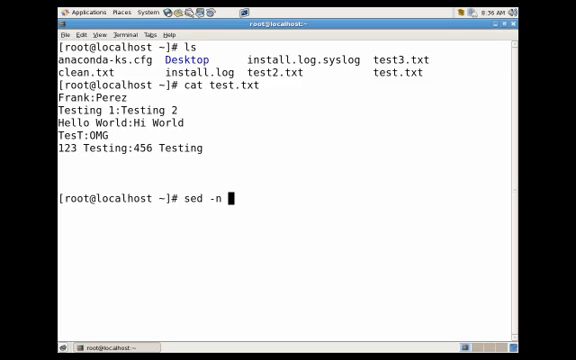
text('2p')
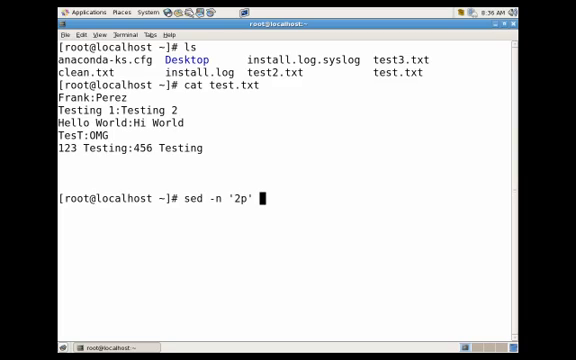
text(test.txt)
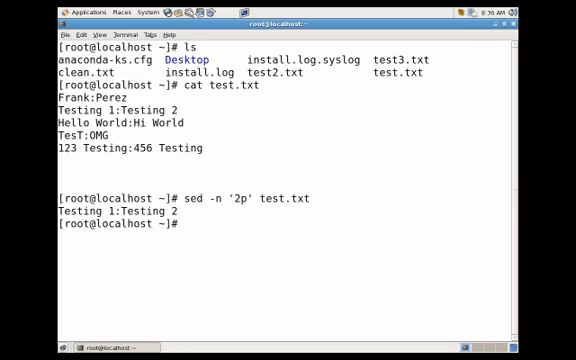
- Run sed -n with '2,4p', '1,4p' and '$p' on test.txt to print line ranges and the last line
text(sed -n '2p' test.txt)
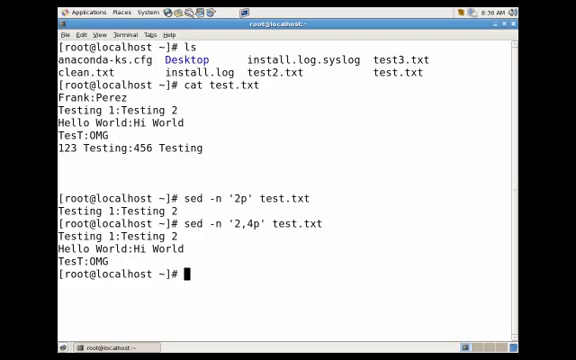
text(sed -n '2,4p' test.txt)
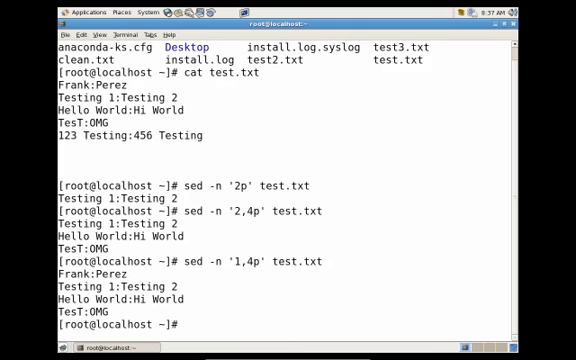
text(sed -n ')
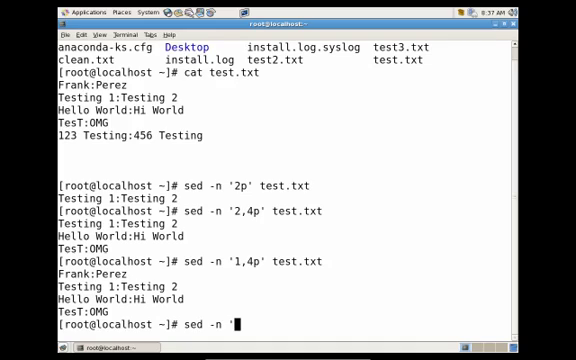
text($p' test)
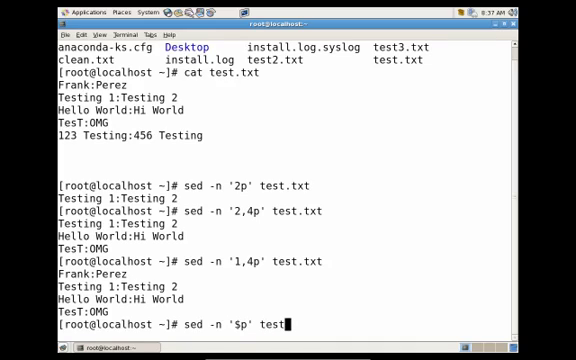
text(.txt)
text(sed)
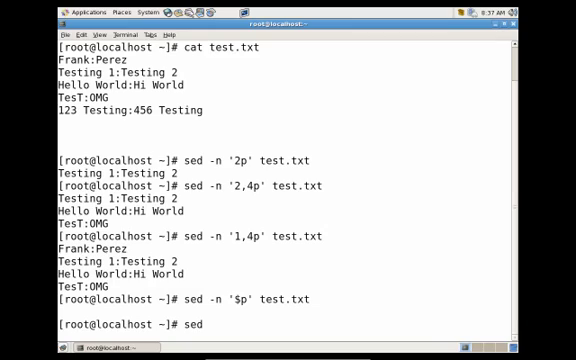
- Build sed -e '/^$/d' test.txt to delete the blank lines
text(-e)
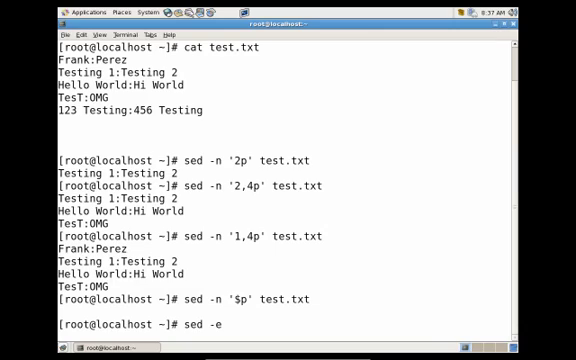
text('//)
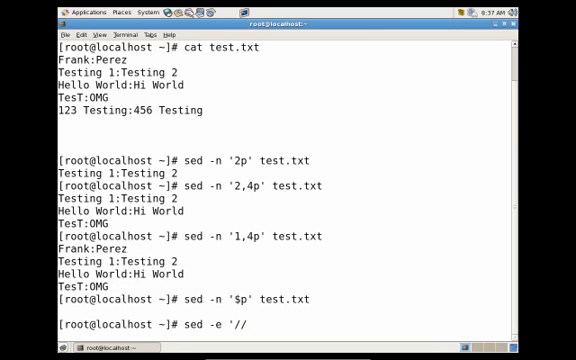
text(/)
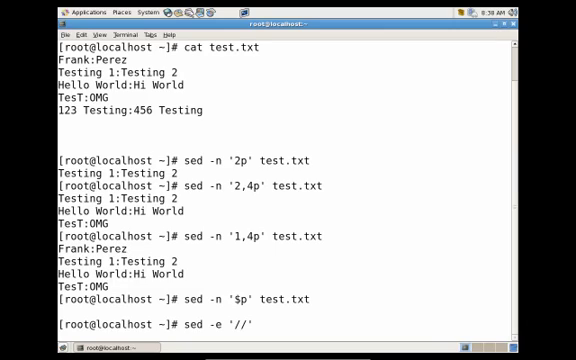
text(^)
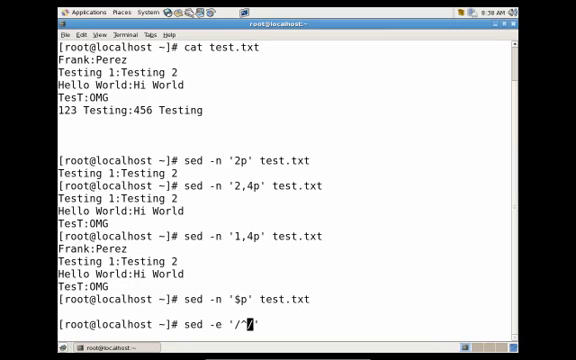
text($/d)
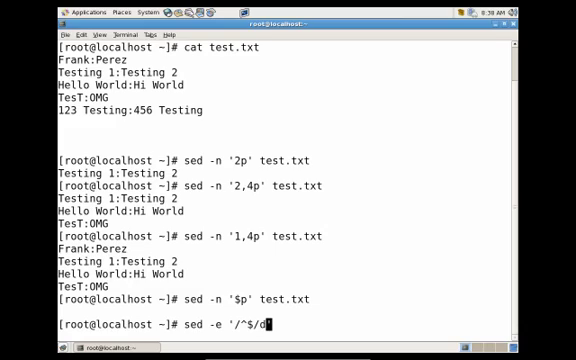
text(test)
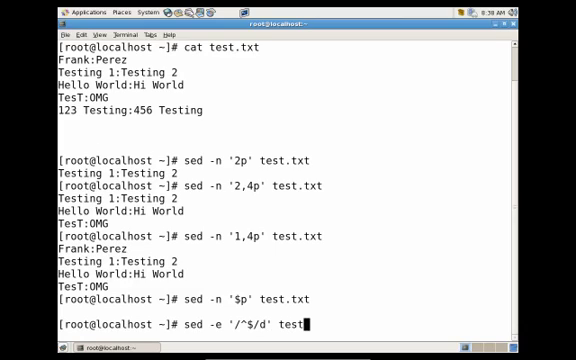
text(.txt |)
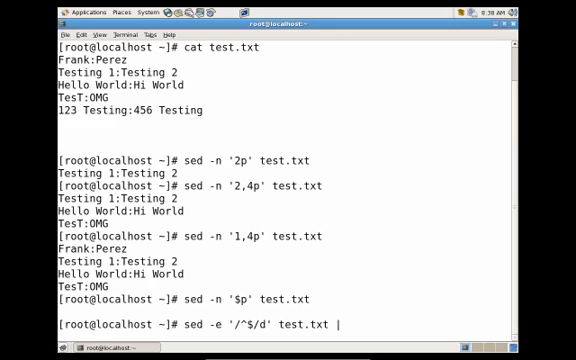
- Pipe it into sed -n '$p' and run it, printing 123 Testing:456 Testing
text(s)
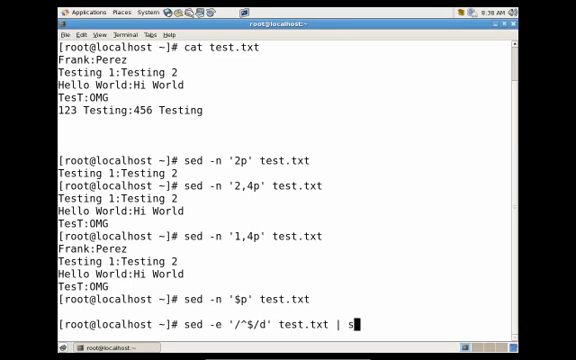
text(ed)
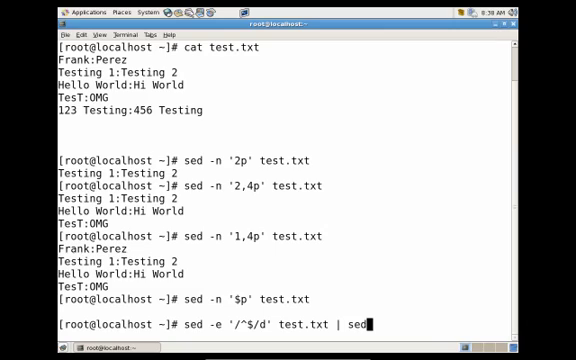
text(-n)
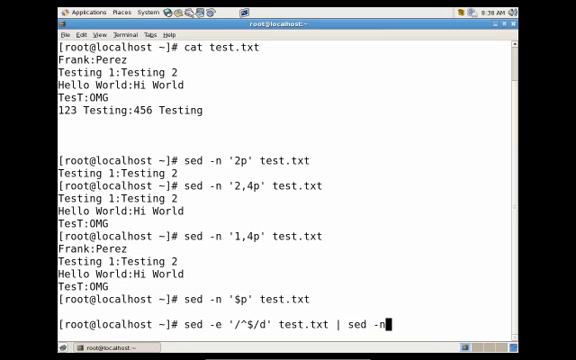
text('$p)
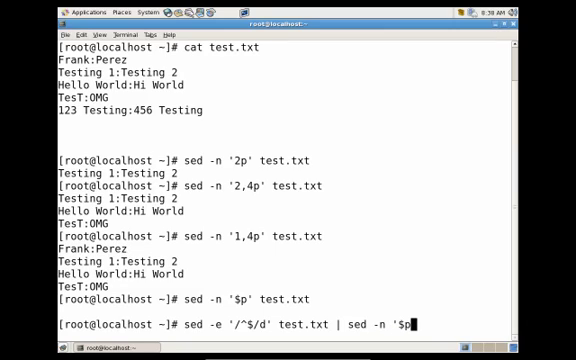
text(p)
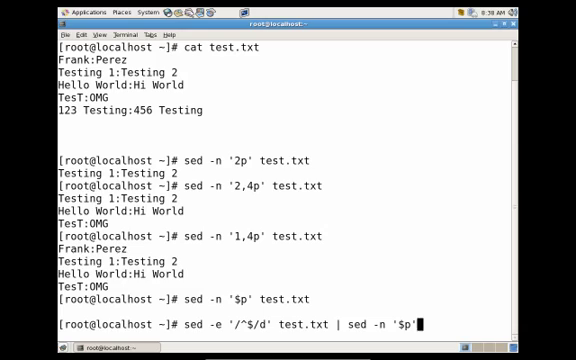
key(Return)
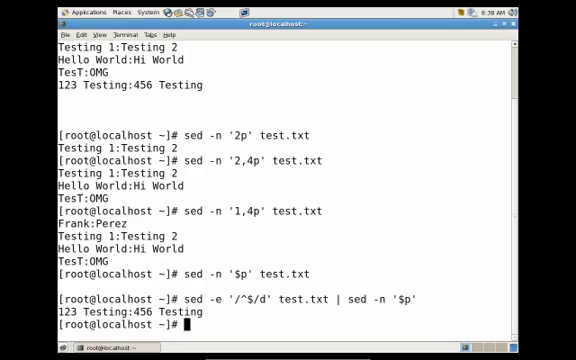
- Run sed -n '2p' test.txt again to print only line 2
text(sed)
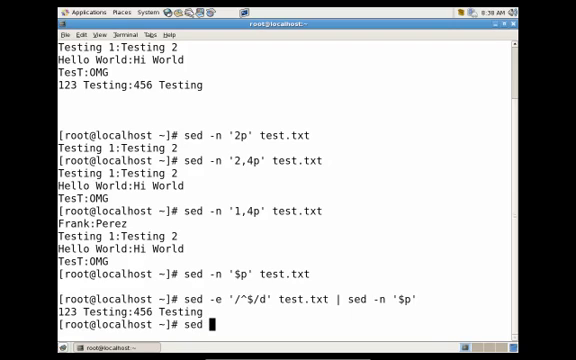
text(-e)
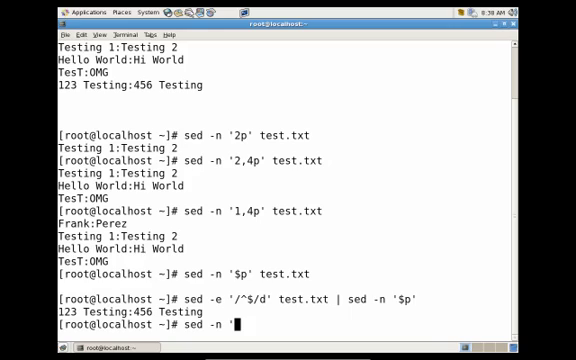
text(2p')
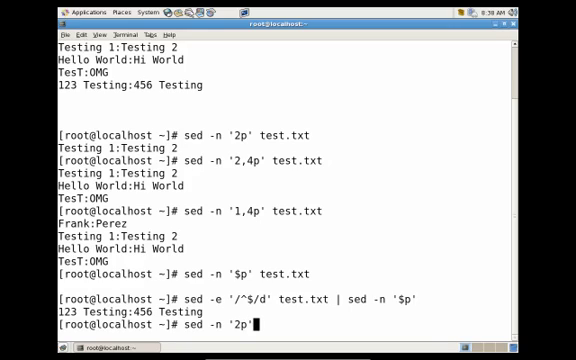
text(test)
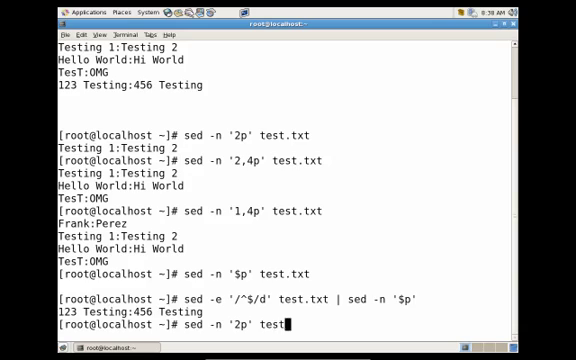
key(Return)
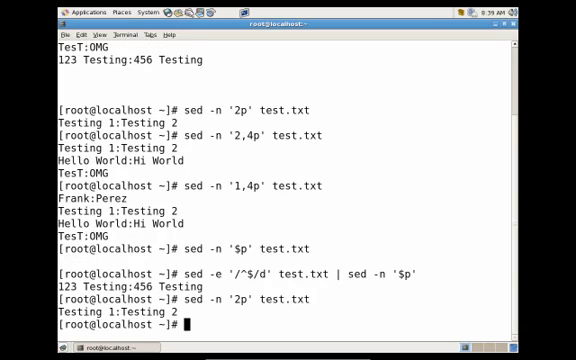
- Recall it as sed -n '2!p' test.txt and run it to print every line except line 2
text(sed -n '2p' test.txt)
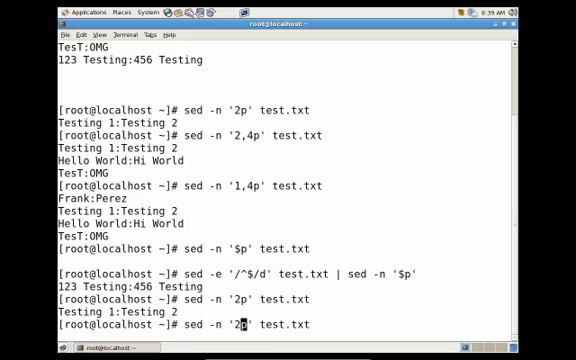
text(!)
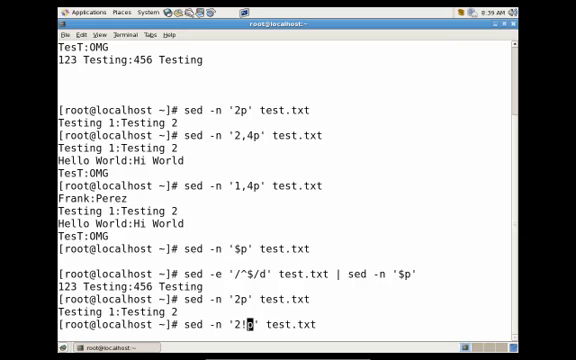
key(Return)
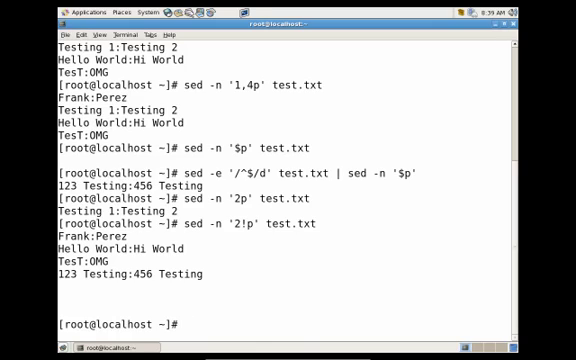
- Run sed -e '/^$/d' test.txt | sed -n '2!p' to drop blank lines and skip the second remaining line
text(sed -n '2!p' test.txt)
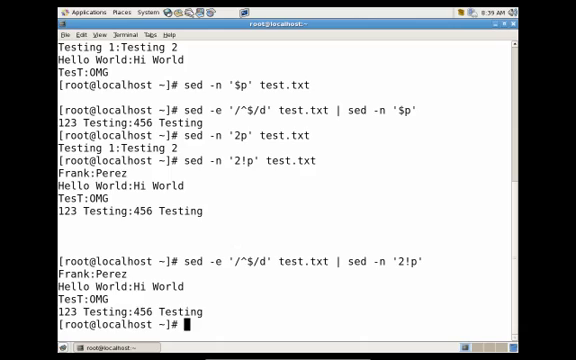
- Redirect that pipeline into clean.txt and cat it, showing Frank:Perez through 123 Testing:456 Testing
text(sed -e '/^$/d' test.txt | sed -n '2!p')
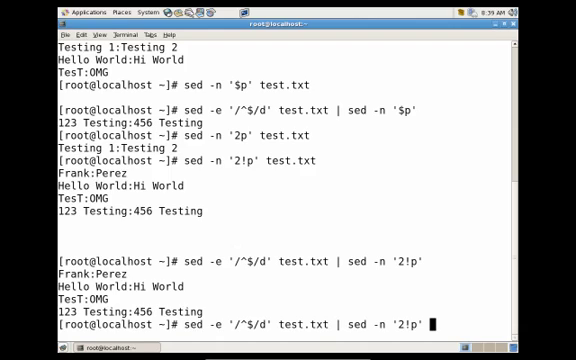
text(>)
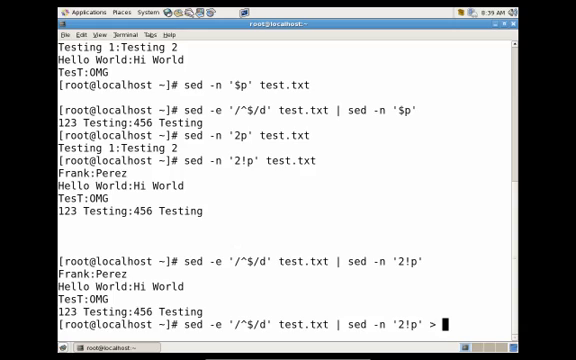
text(clean.txt)
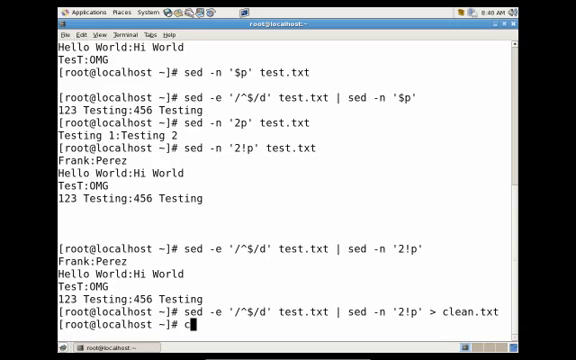
text(at clean.txt)
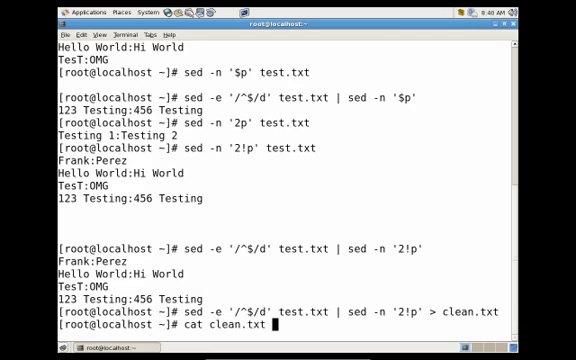
key(Return)
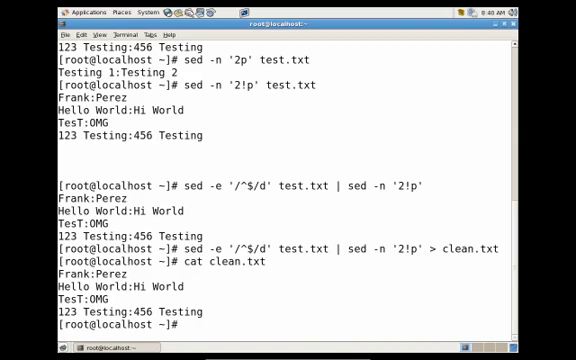
- Run sed -e 's/Frank/Test/p' clean.txt, printing Test:Perez twice before the other lines
text(sed -e)
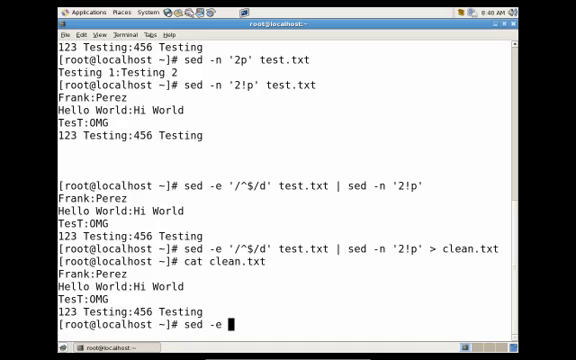
text('')
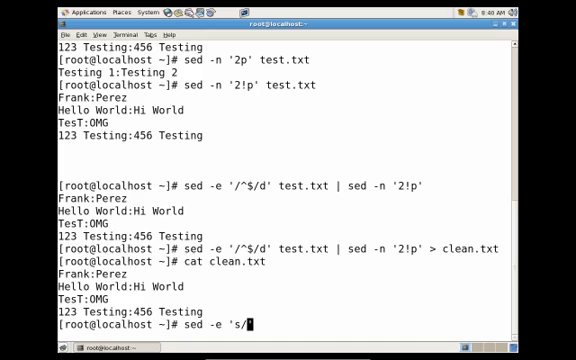
text(Frank)
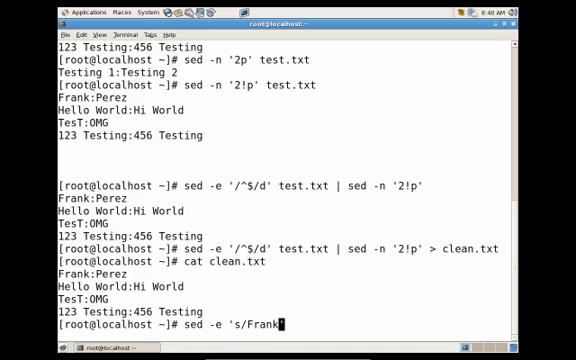
text(/)
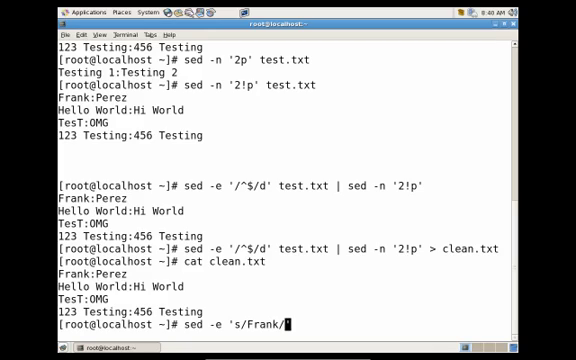
text(Test/p)
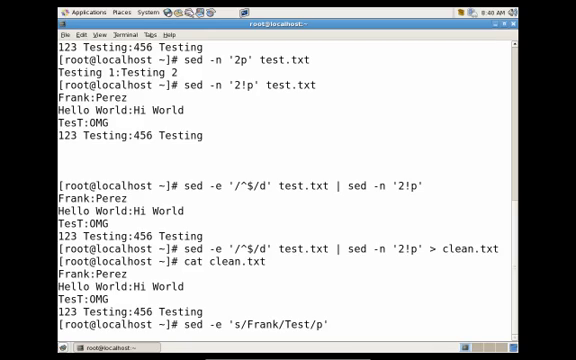
text(test)
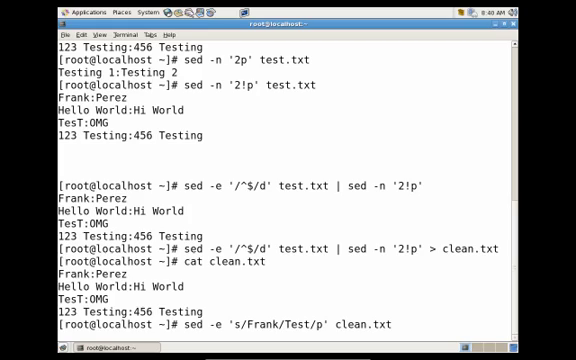
key(Return)
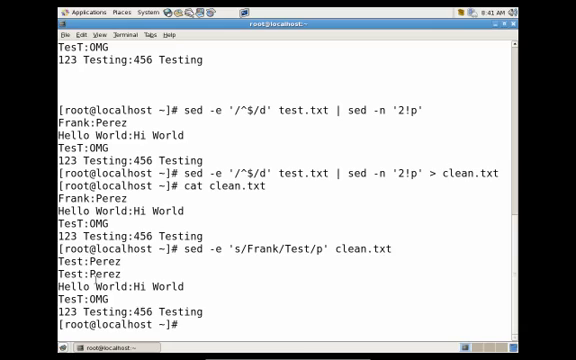
text(sed -e 's/Frank/Test/p' clean.txt)
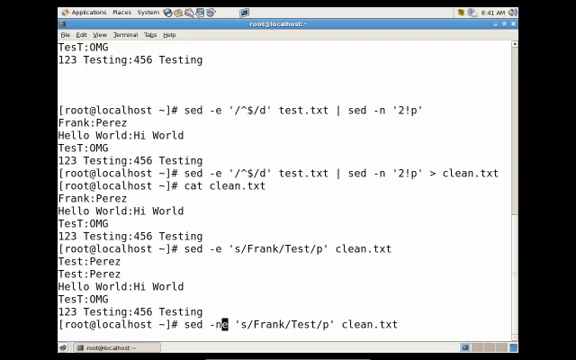
key(Return)
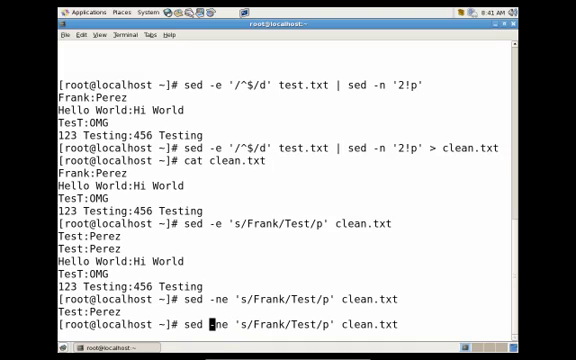
- Run sed -i.bak -ne 's/Frank/Test/p' clean.txt to edit in place with a clean.txt.bak backup
text(i.)
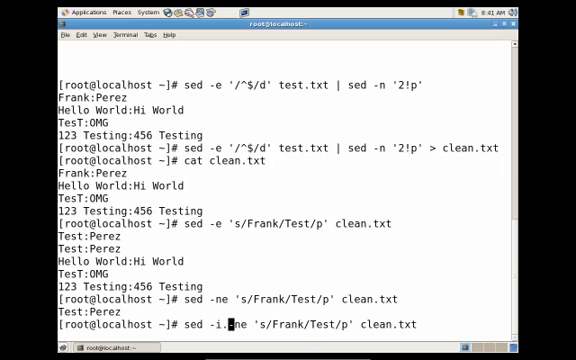
text(bak)
text(ls)
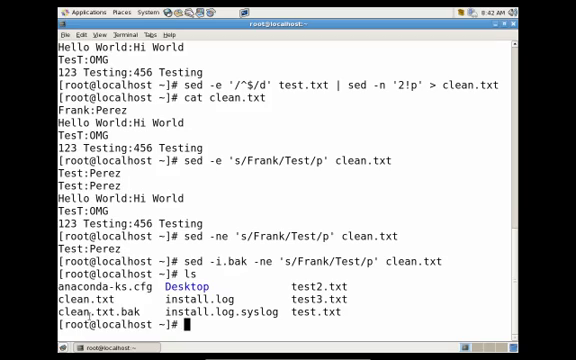
- Display the original lines kept in clean.txt.bak, then the edited clean.txt
text(cat clean.txt.bak)
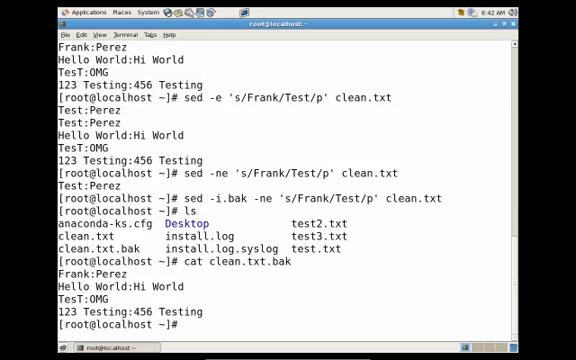
text(c)
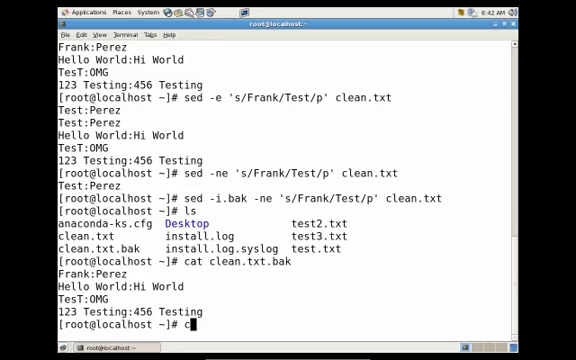
text(at clean.txt)
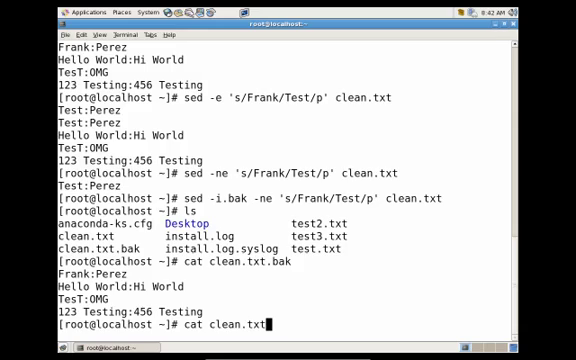
key(Return)
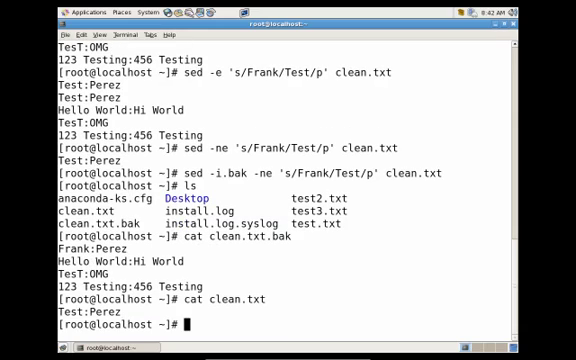